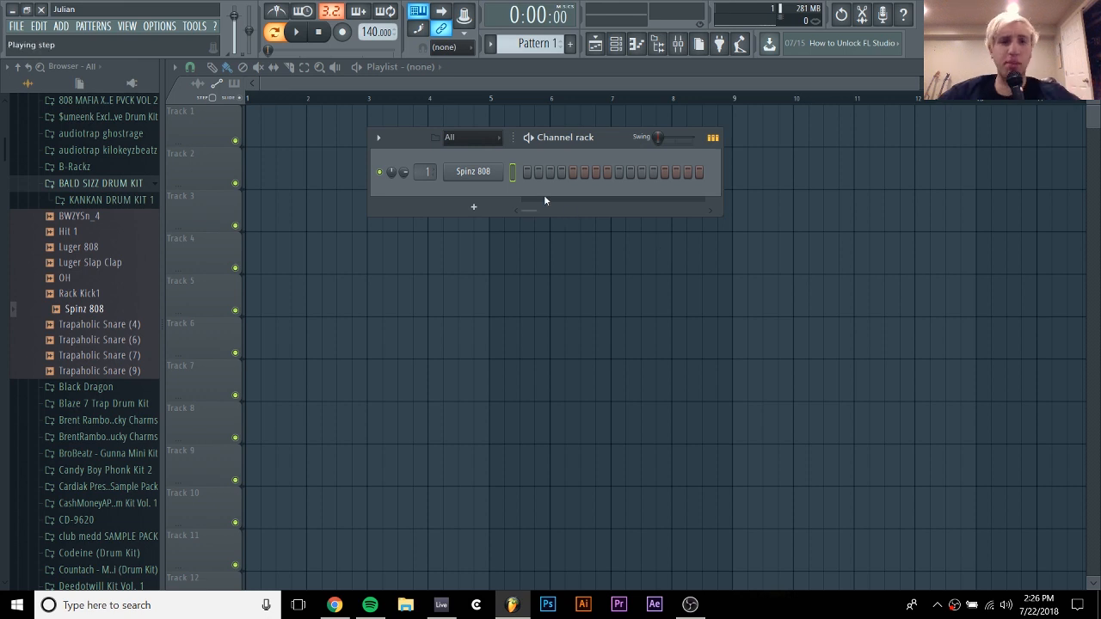
- Open the Spinz 808 channel settings from the Channel rack
left_click(473, 172)
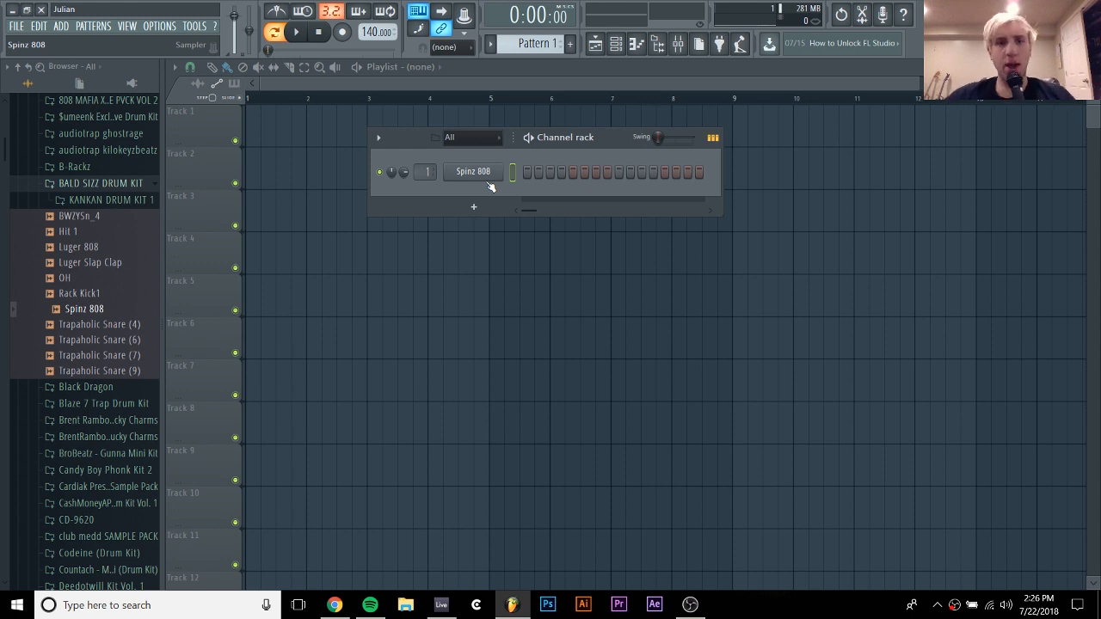
left_click(472, 172)
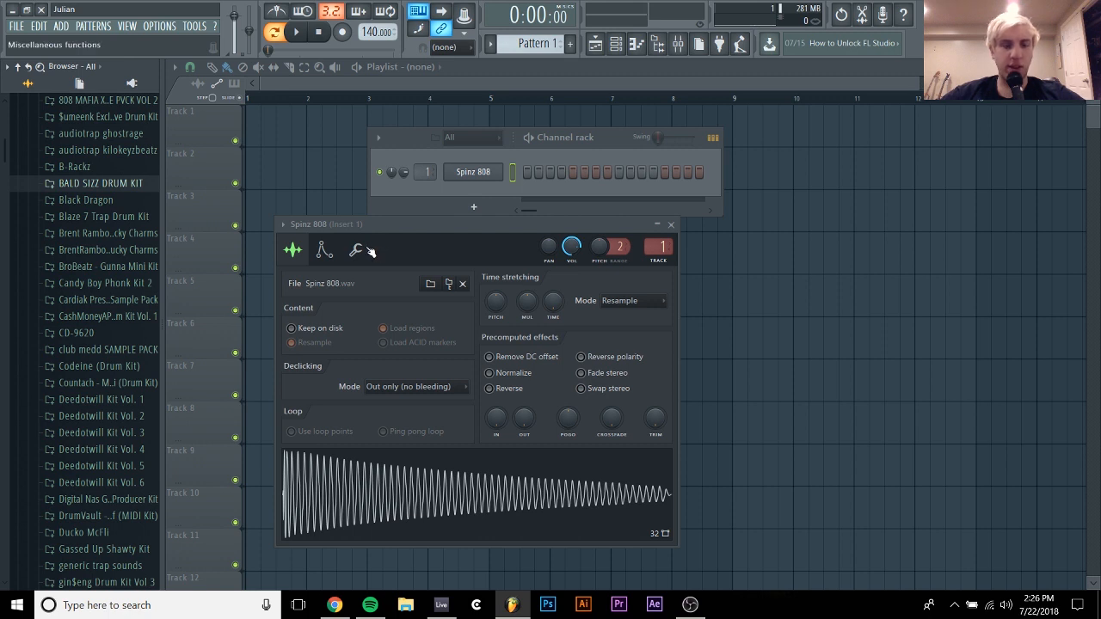
- Under Miscellaneous functions, enable Mono polyphony with Max voices set to 1
left_click(354, 250)
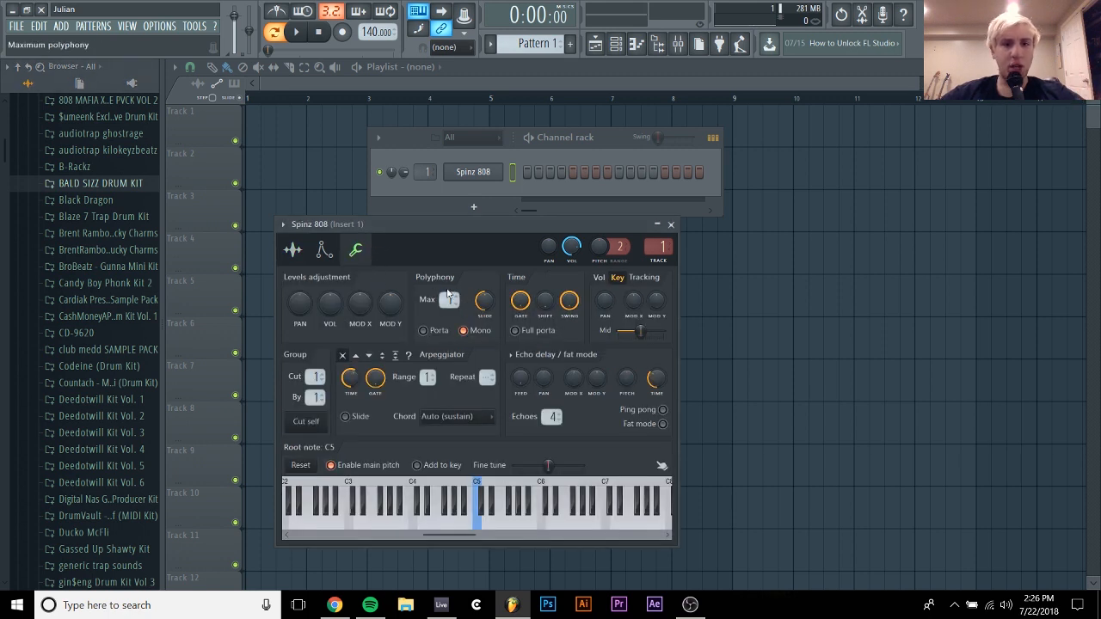
left_click(465, 330)
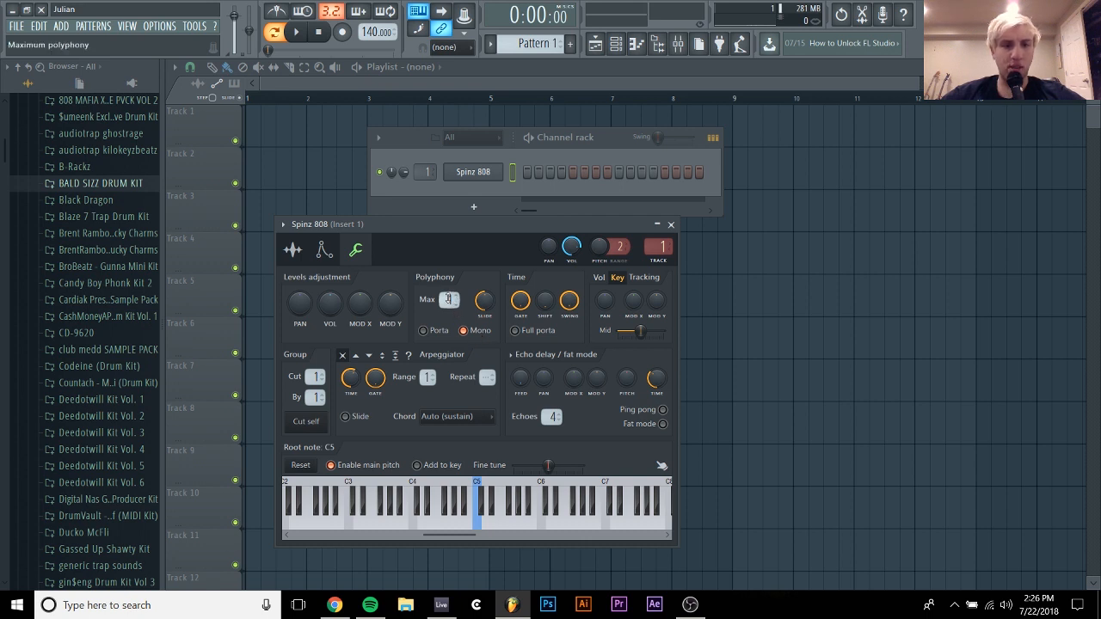
left_click_drag(448, 299, 447, 296)
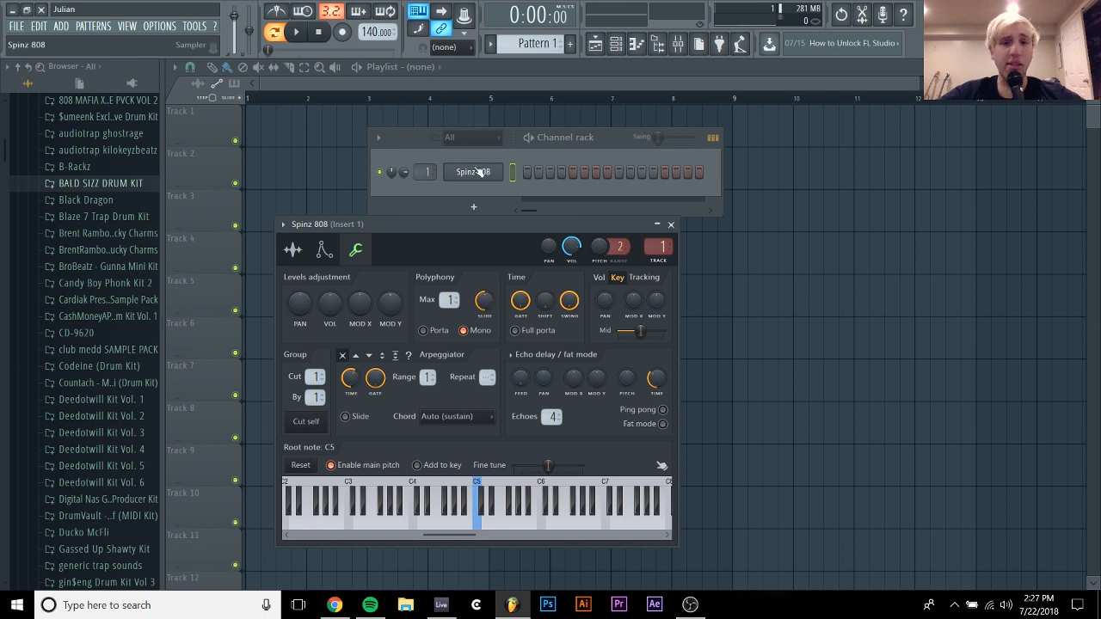
- Open the Spinz 808 piano roll from the channel's context menu
right_click(471, 172)
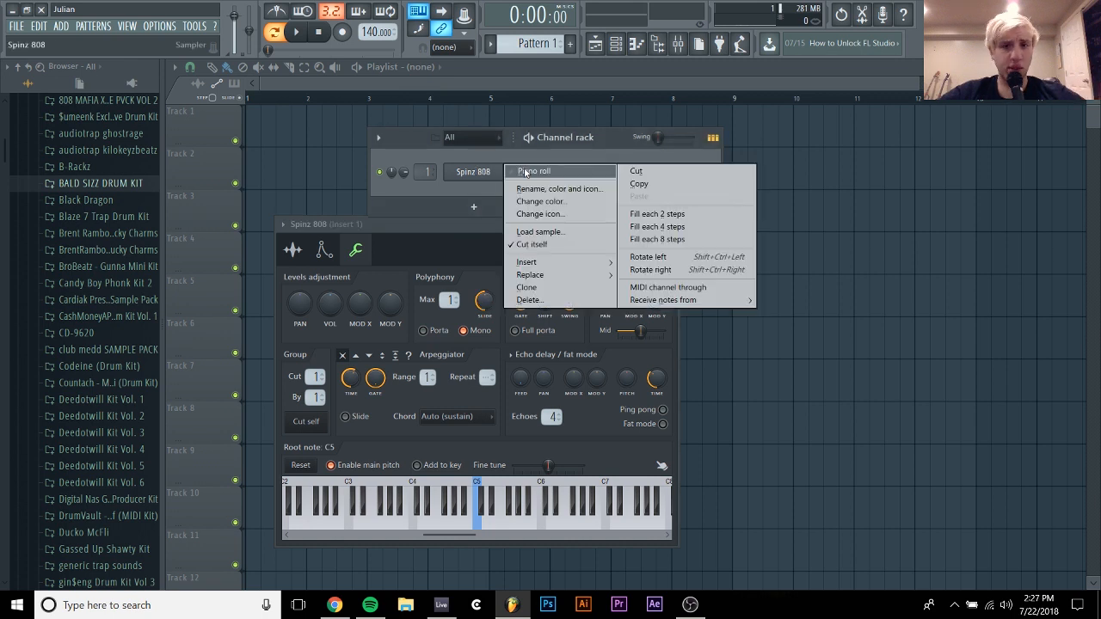
left_click(533, 171)
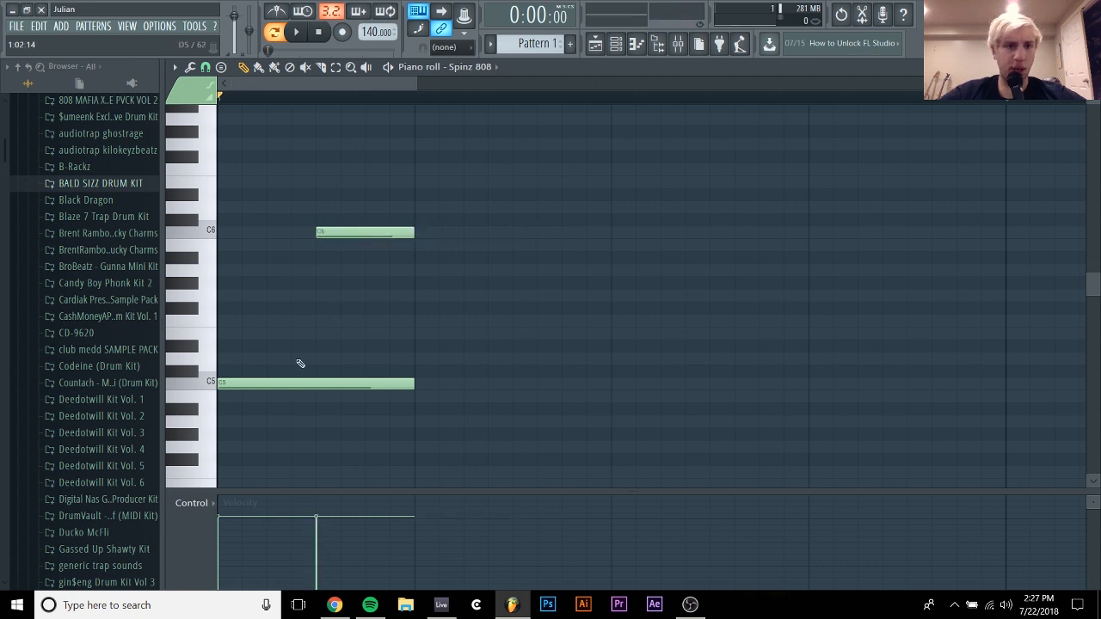
- Enable Porta on the low C5 note and Slide on the higher C6 note
right_click(316, 381)
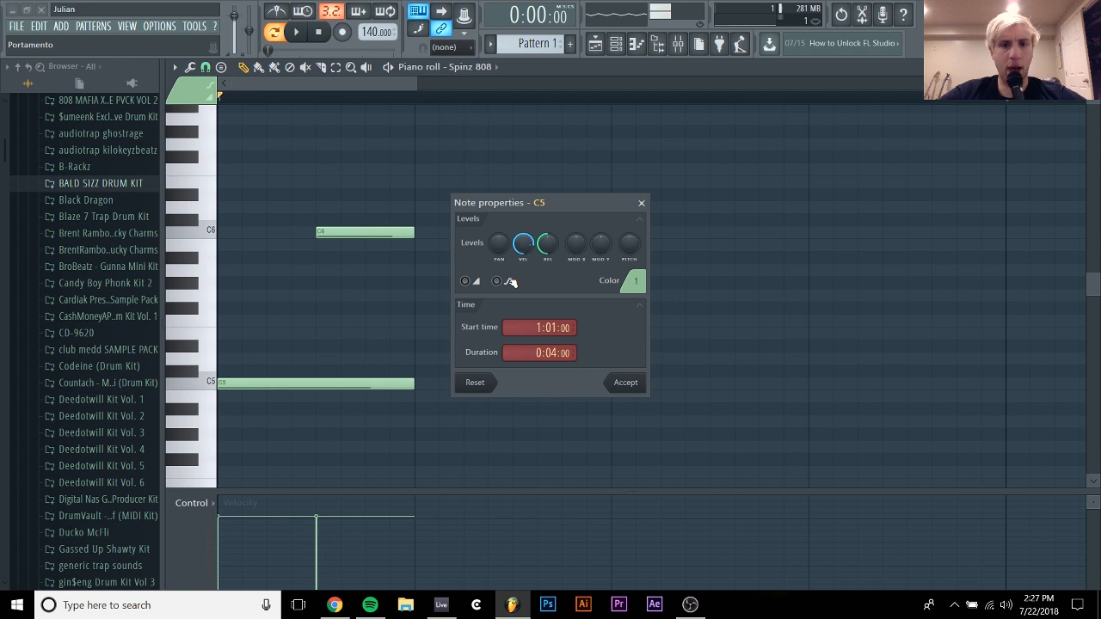
left_click(496, 282)
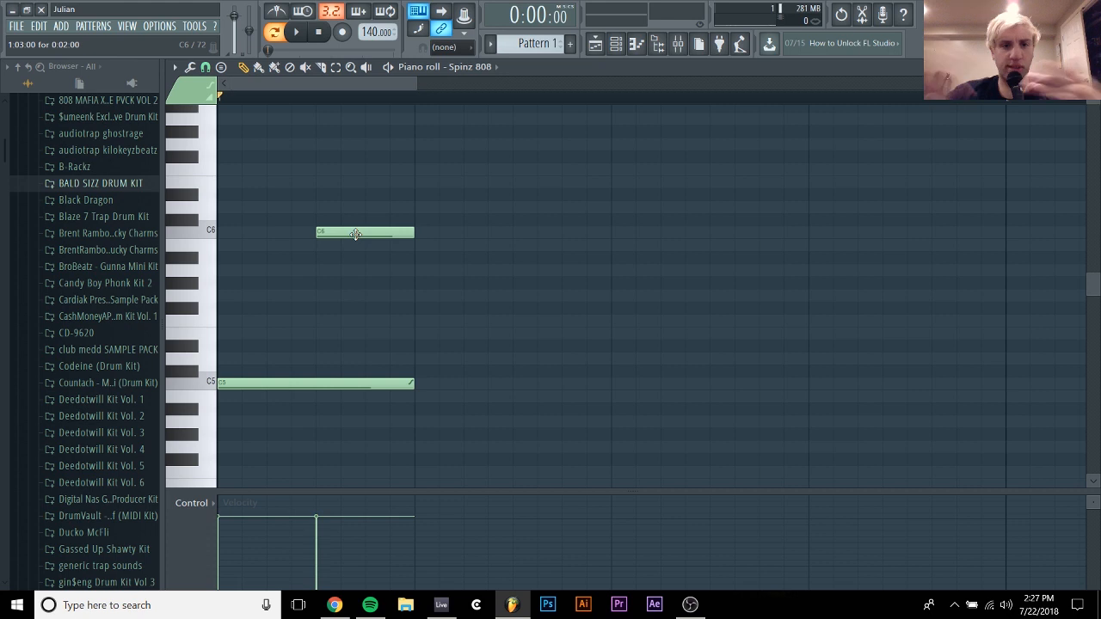
right_click(354, 234)
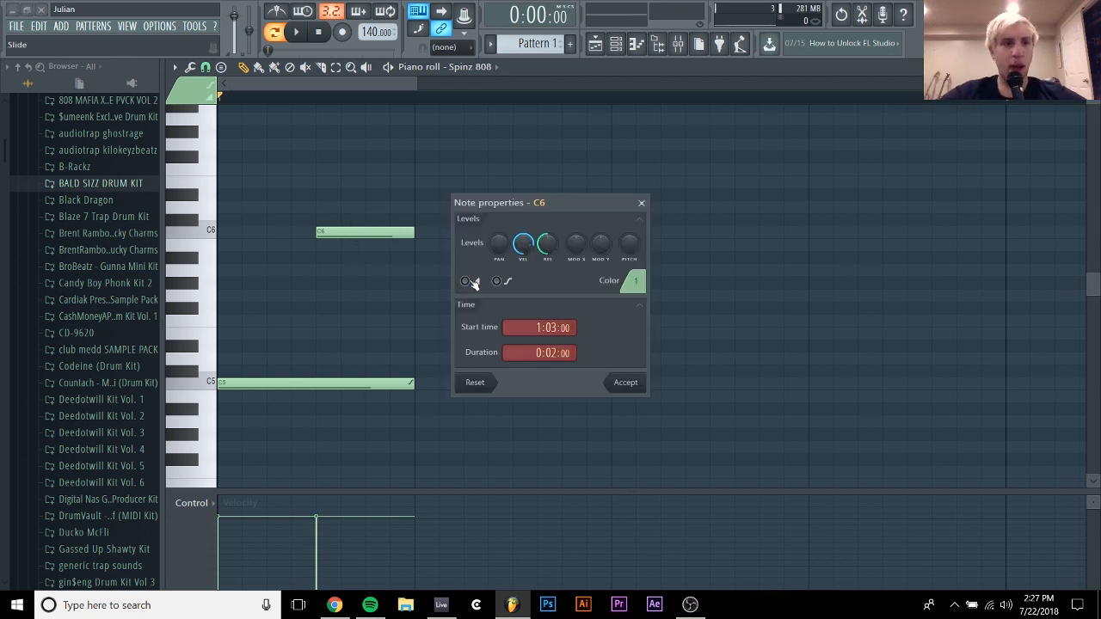
left_click(625, 382)
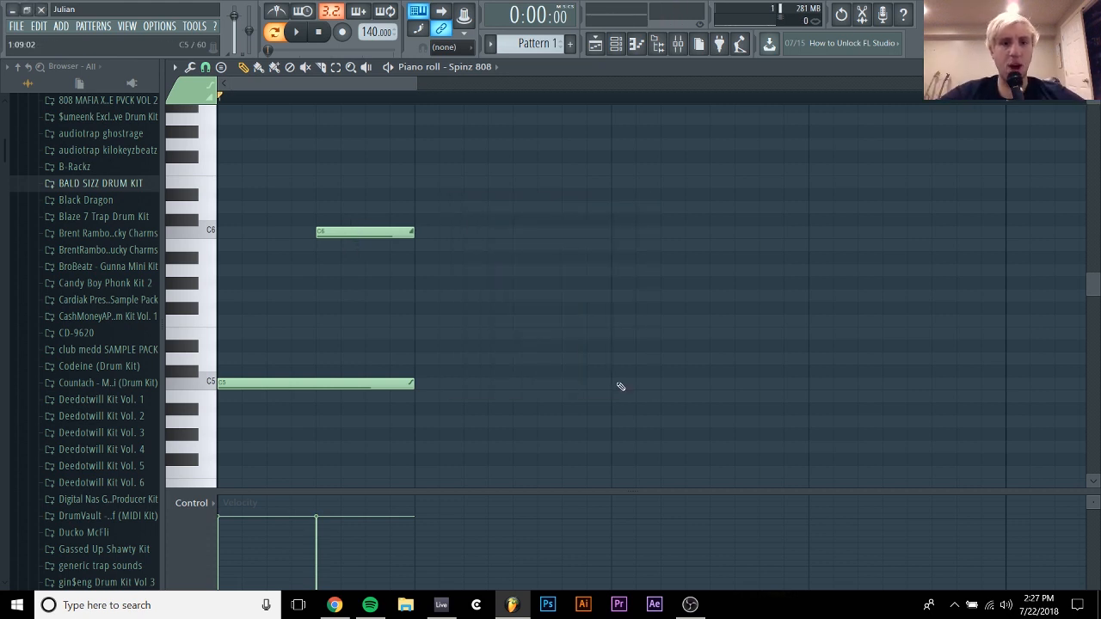